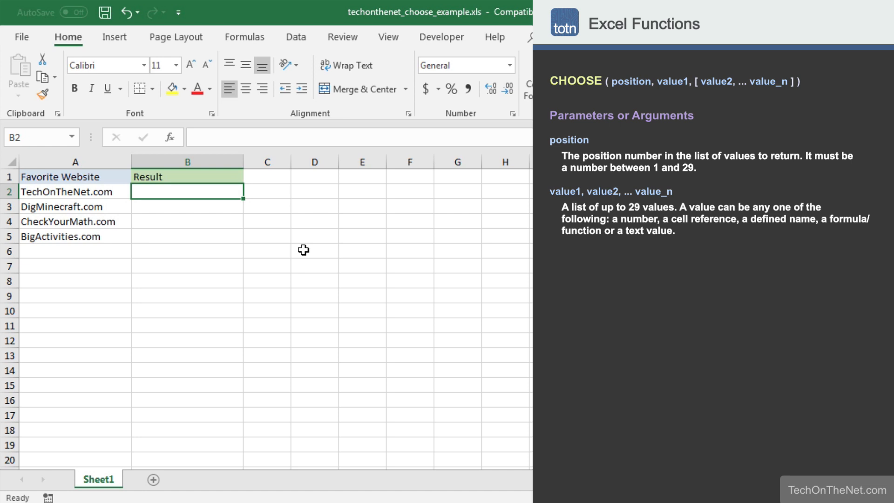
# Type =CHOOSE( into cell B2 to start the function
pyautogui.write('=')
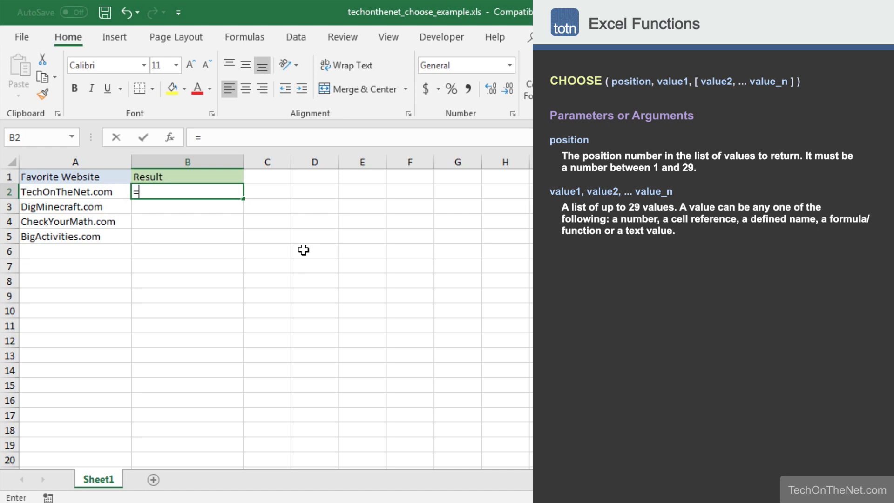
pyautogui.write('CHOOSE')
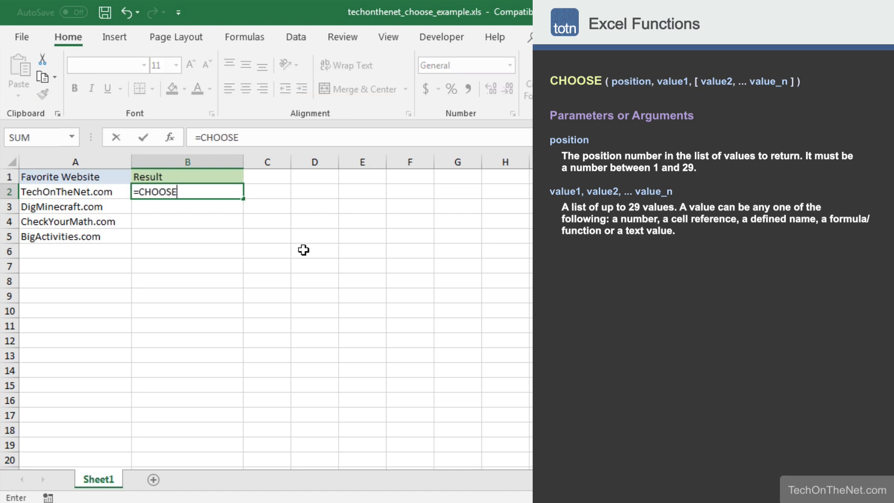
pyautogui.write('(')
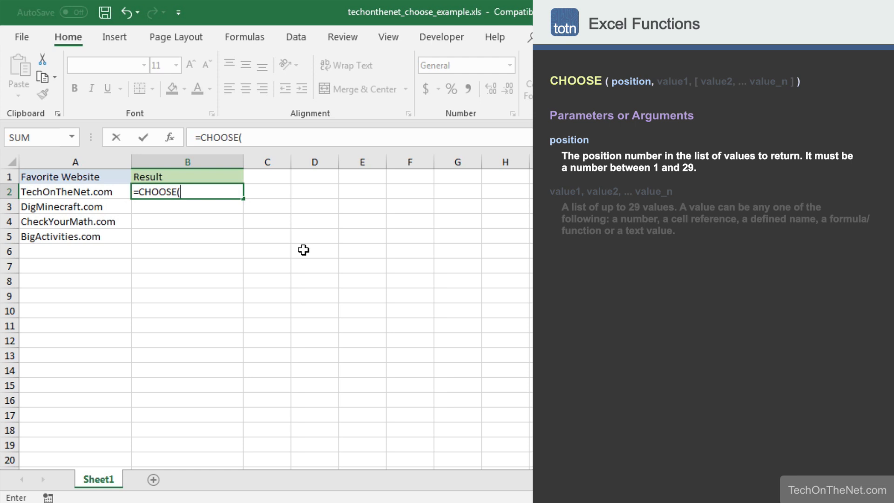
# Enter 1 as the CHOOSE position argument
pyautogui.write('1,A2,A3,')
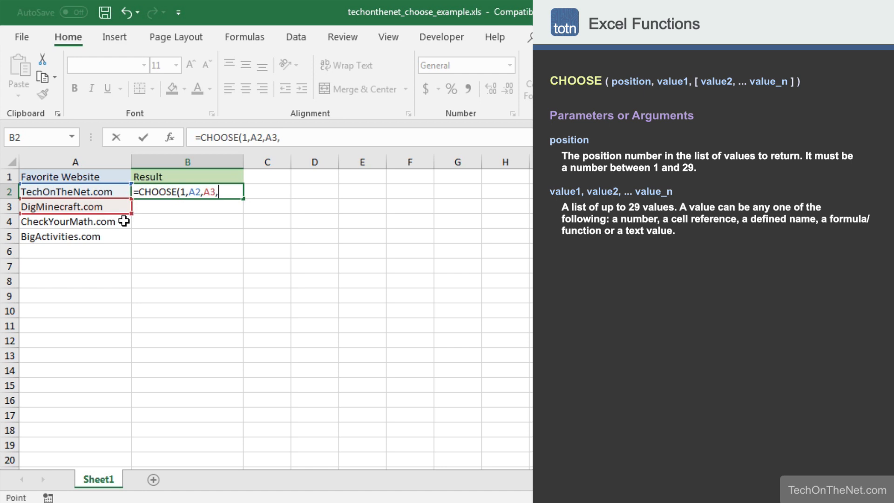
# Add A4 and A5 as the last choices, then reselect B2 to check the formula
pyautogui.click(67, 221)
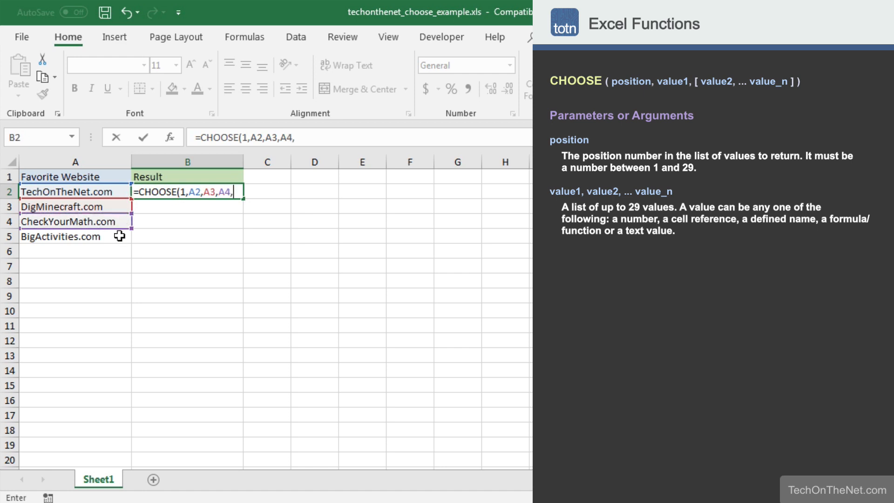
pyautogui.click(75, 236)
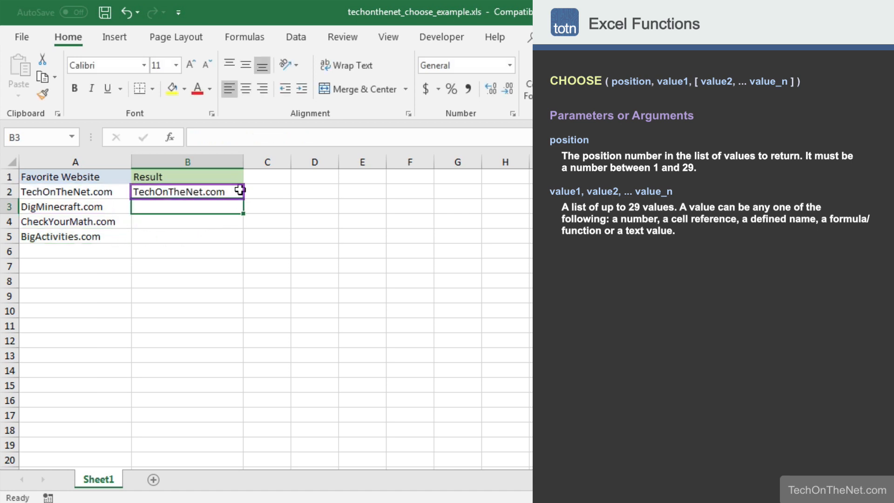
pyautogui.click(186, 191)
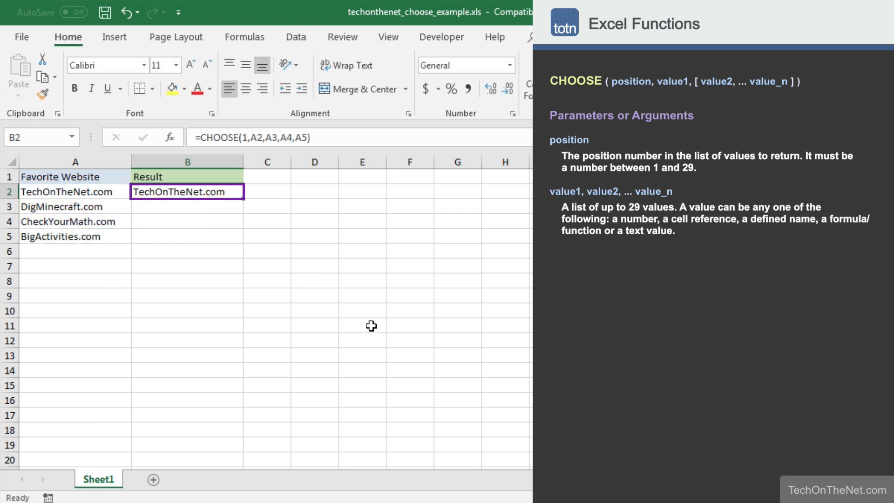